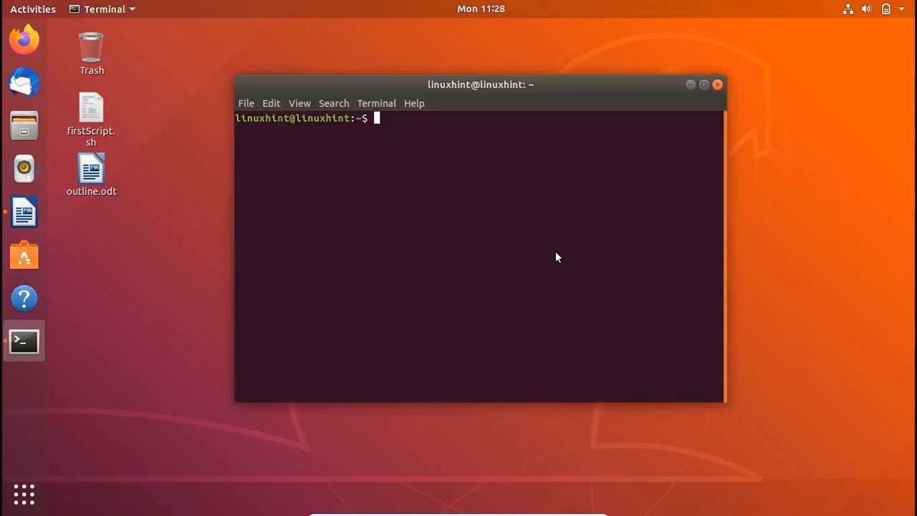
Run sudo apt-get update with the superuser password, then highlight apt-get in the command.
key(ctrl+alt+t)
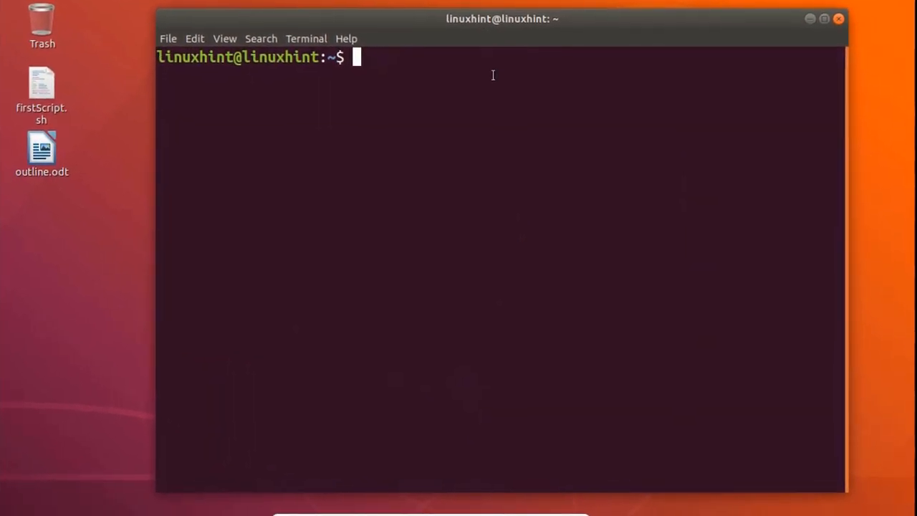
text(sudo apt-)
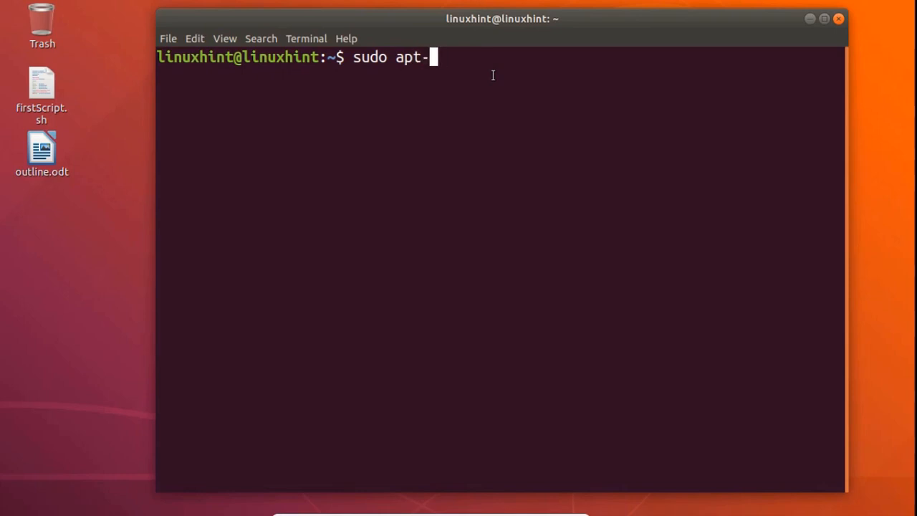
text(get updat)
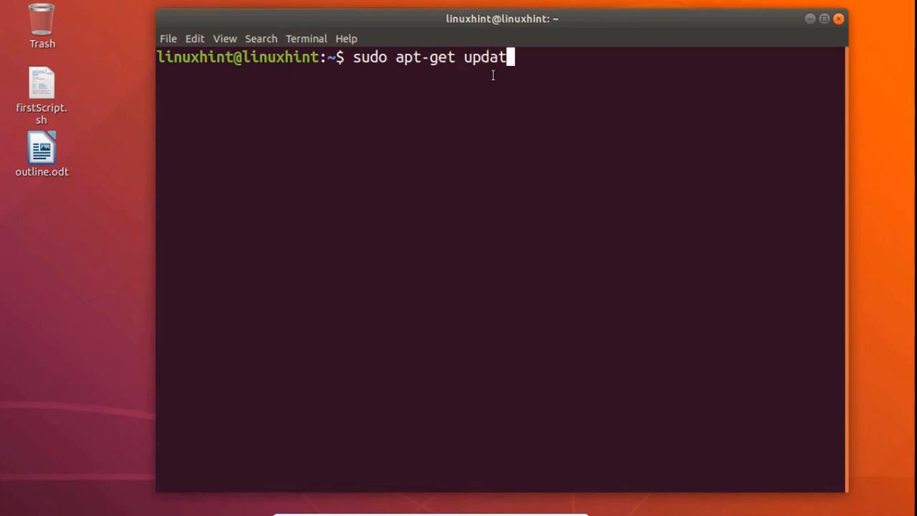
key(Return)
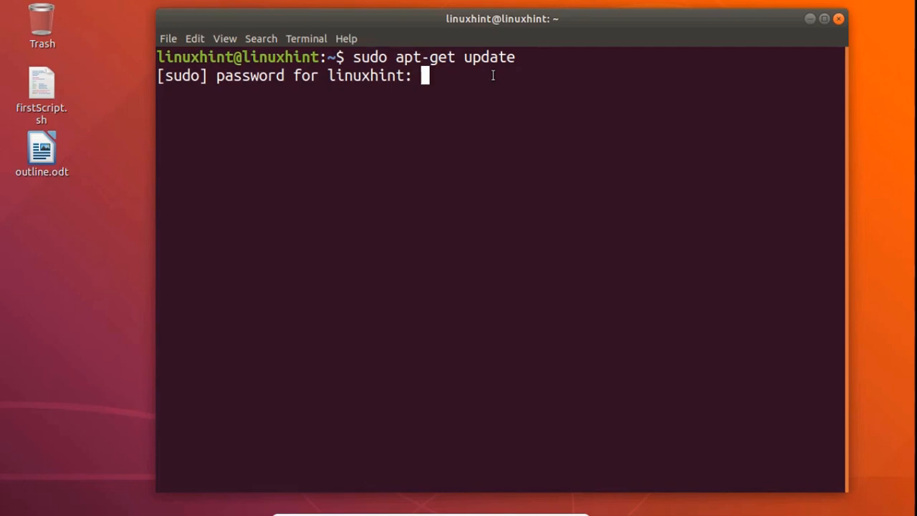
key(Return)
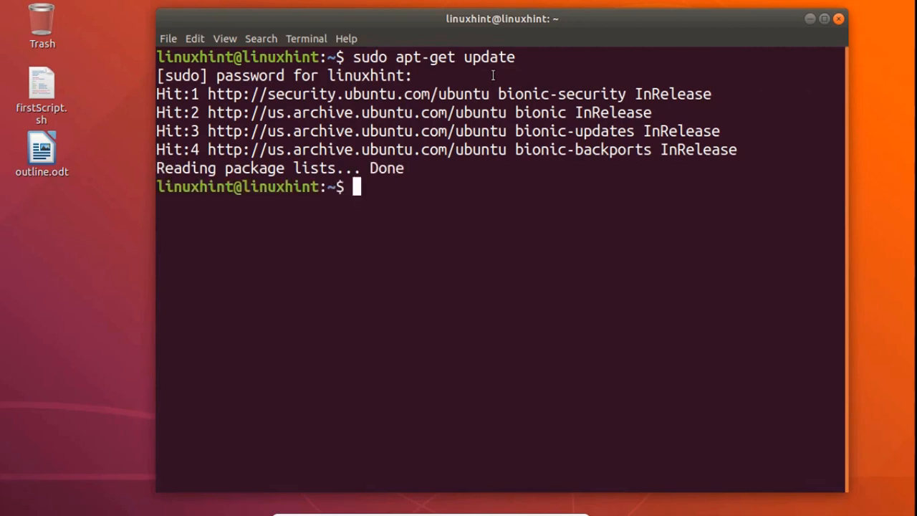
mouse_move(498, 115)
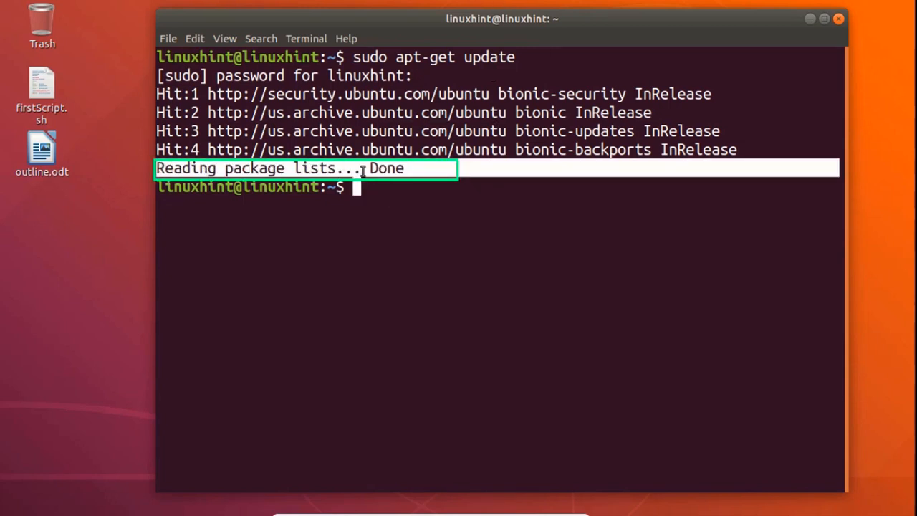
mouse_move(432, 212)
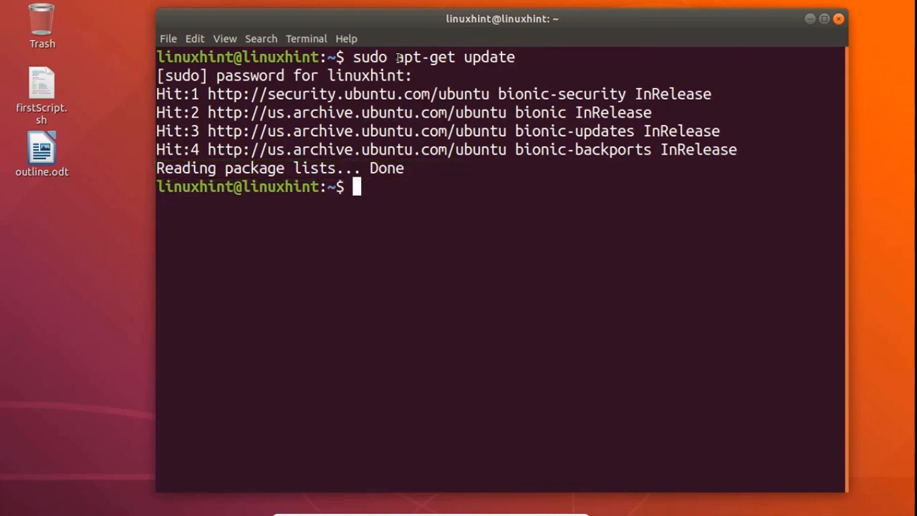
double_click(424, 57)
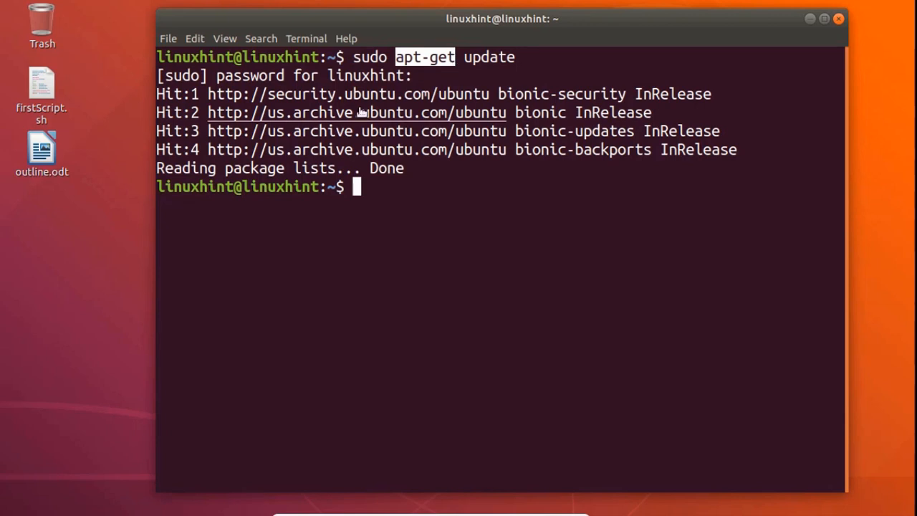
Run sudo apt update, which reports 51 packages can be upgraded.
text(su)
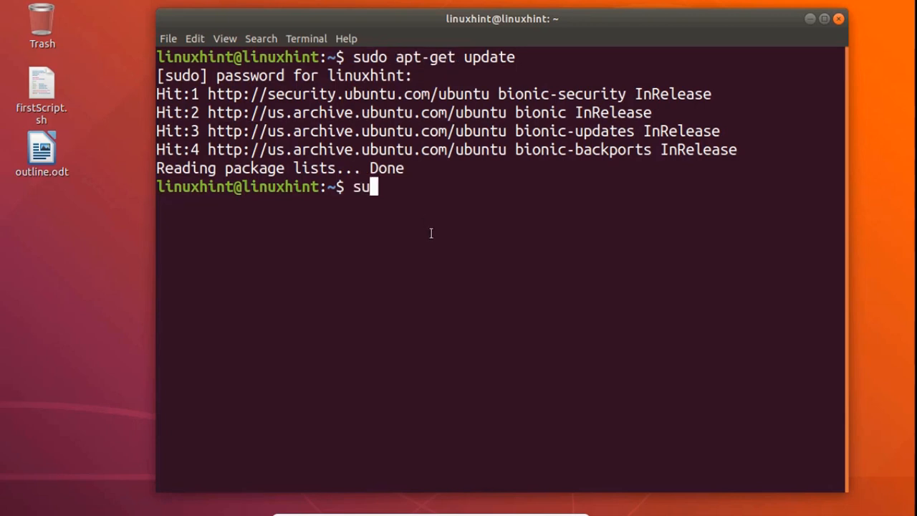
text(do apt update)
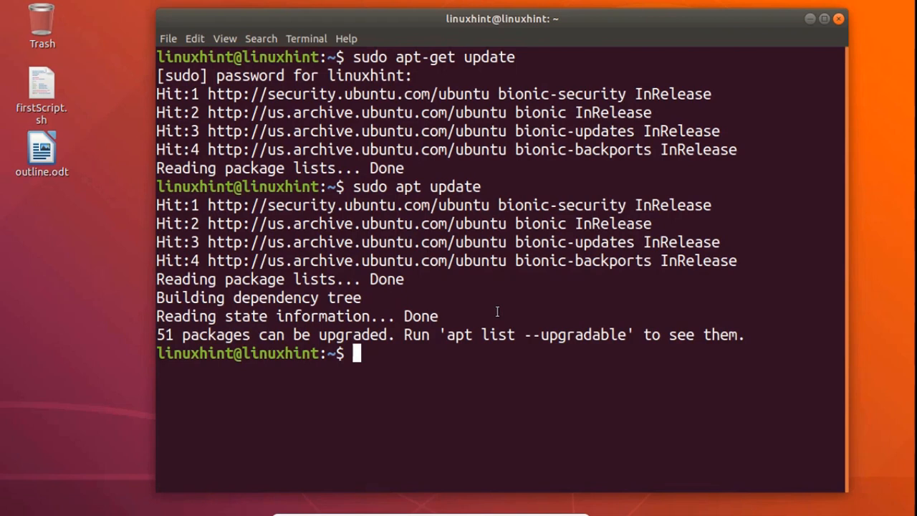
mouse_move(427, 220)
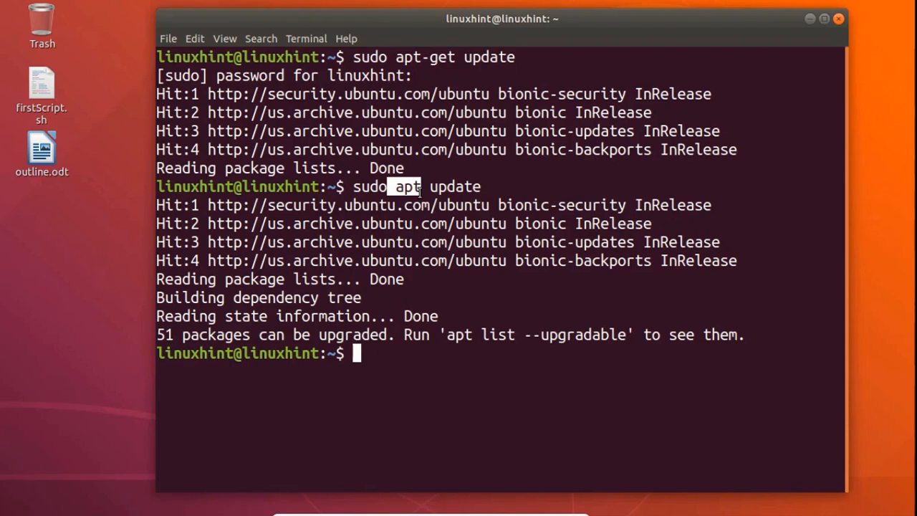
mouse_move(519, 29)
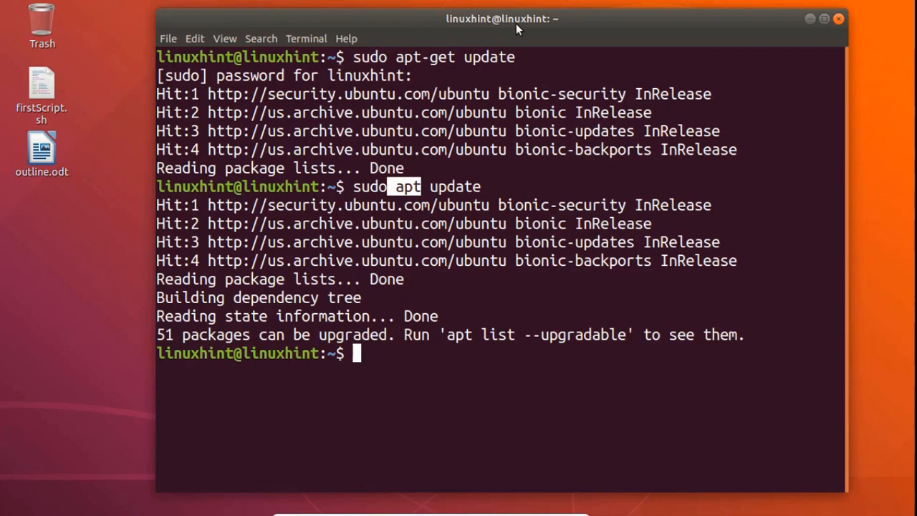
mouse_move(433, 84)
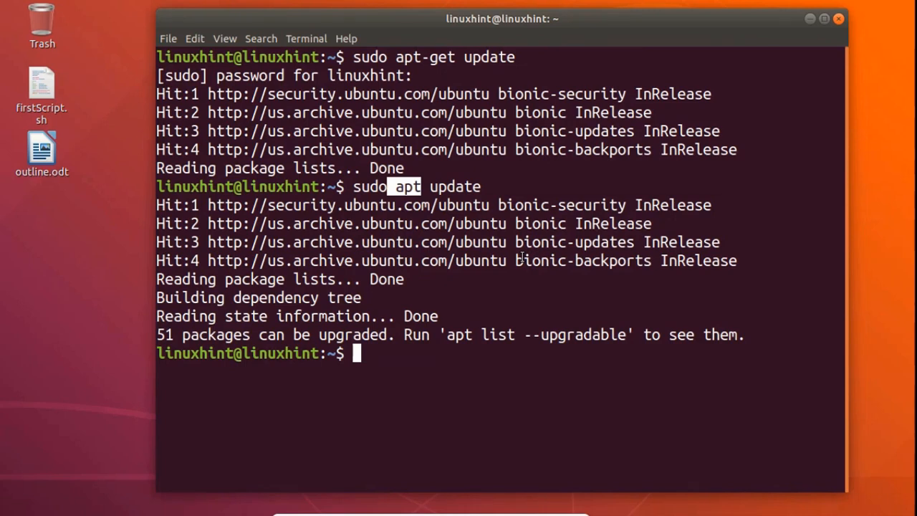
mouse_move(430, 242)
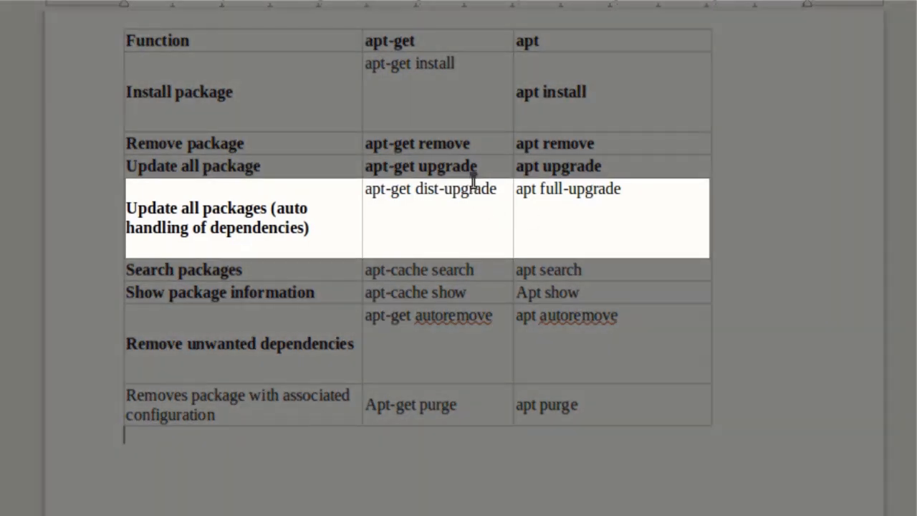
mouse_move(788, 344)
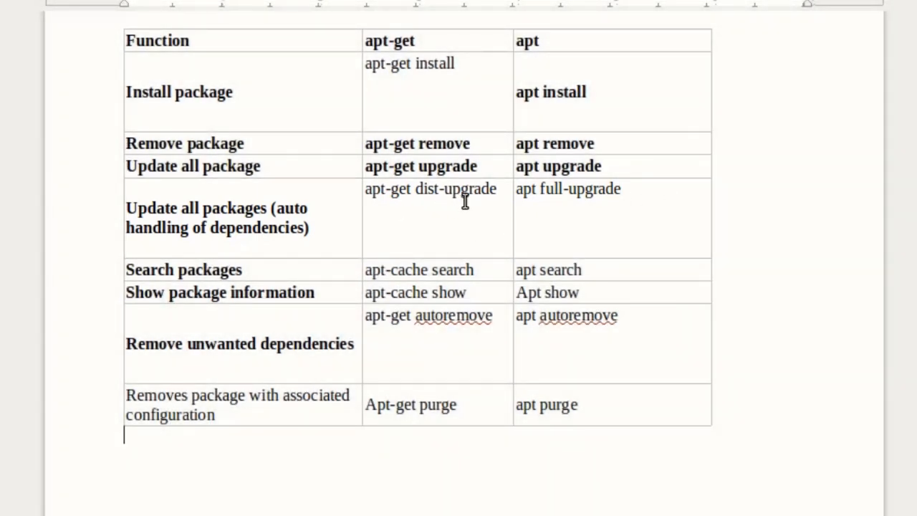
mouse_move(797, 291)
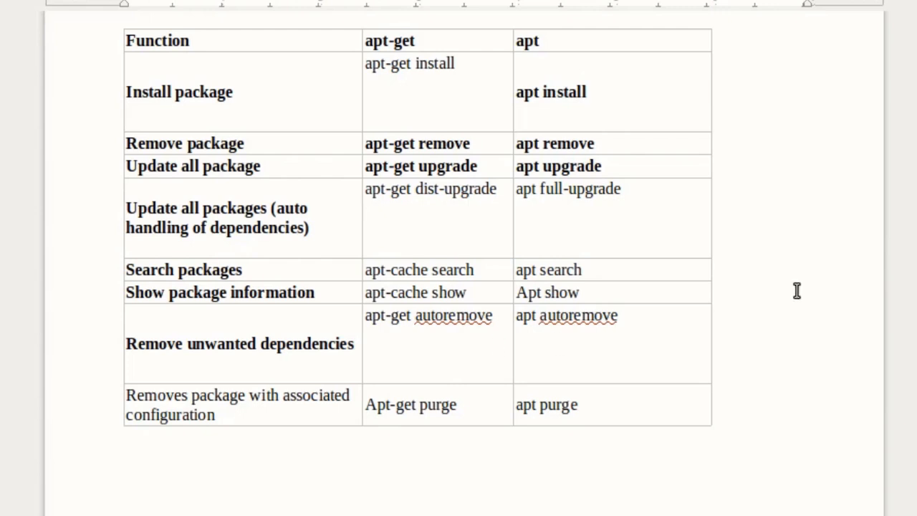
mouse_move(822, 289)
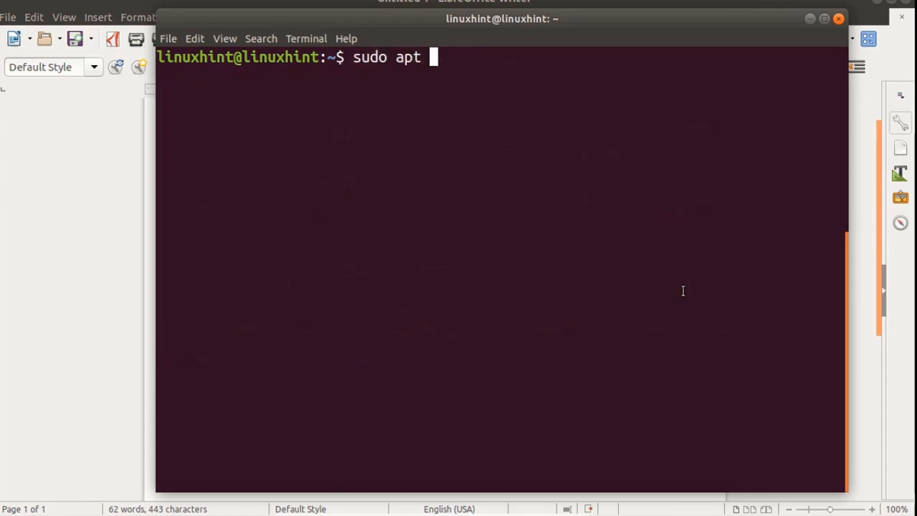
Run sudo apt install aria2 and confirm with y to start the download.
text(install aria2)
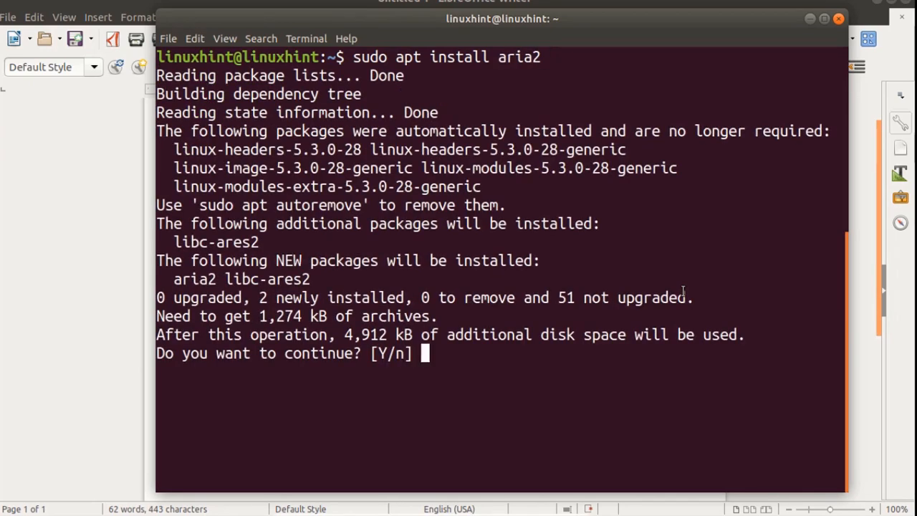
text(y)
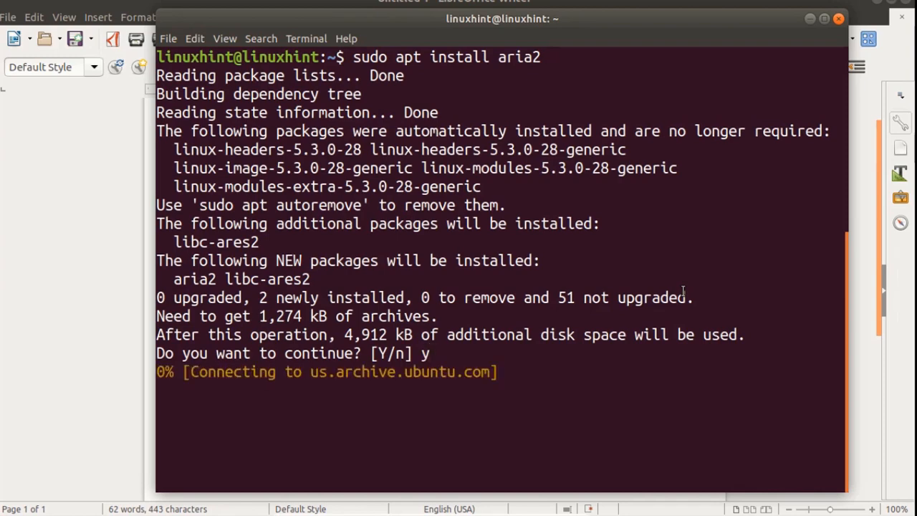